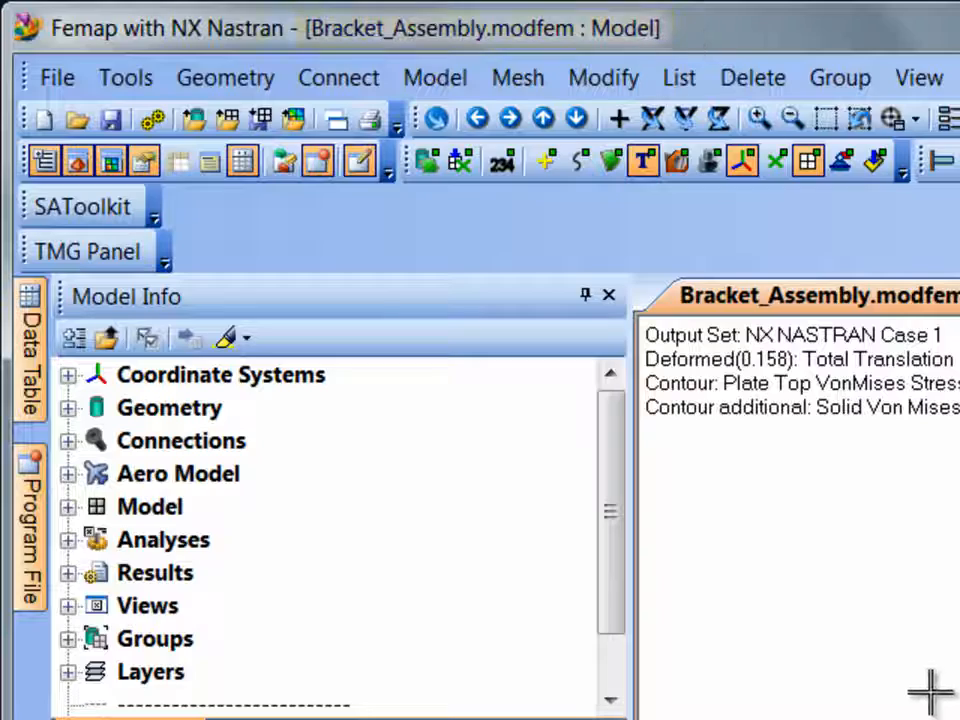
# Open the Mesh menu to show Mesh Control options such as Size On Surface
pyautogui.click(397, 58)
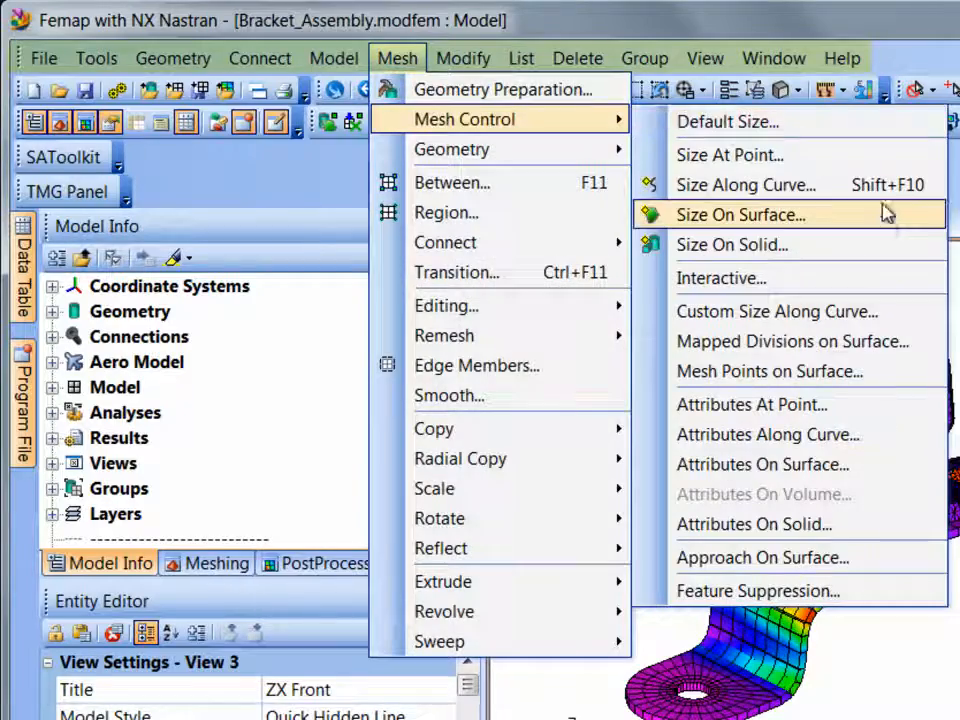
pyautogui.moveTo(890, 258)
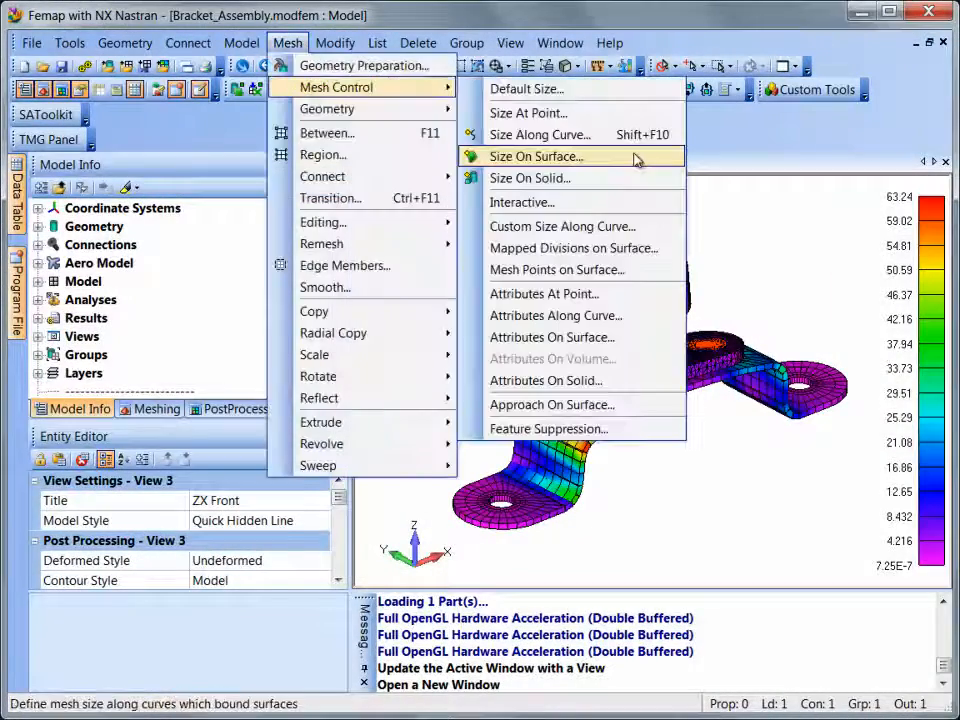
pyautogui.moveTo(728, 162)
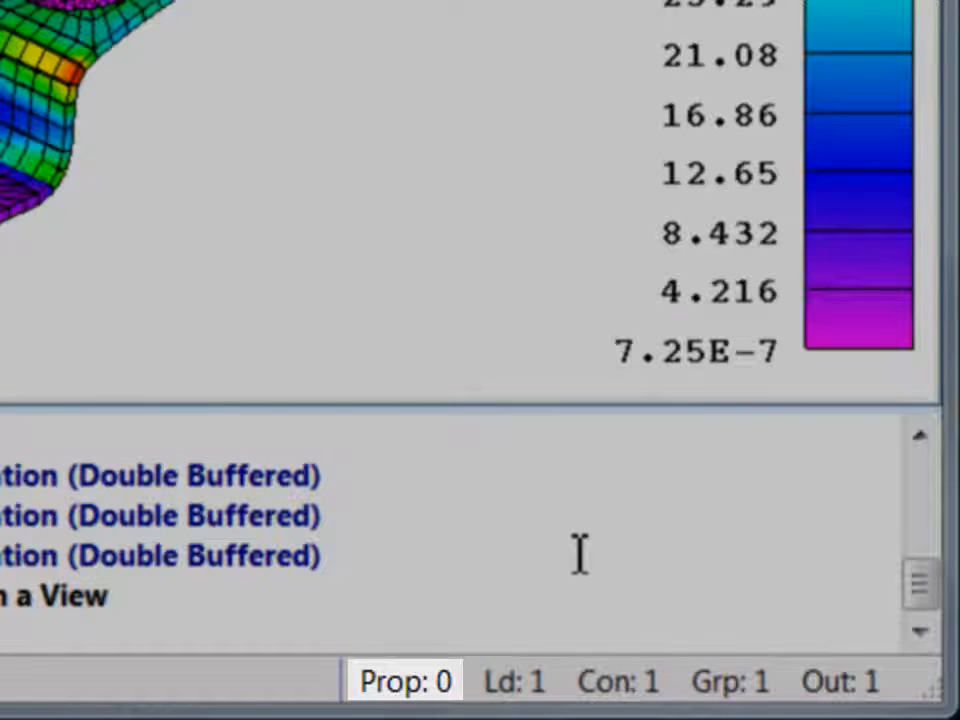
pyautogui.click(514, 681)
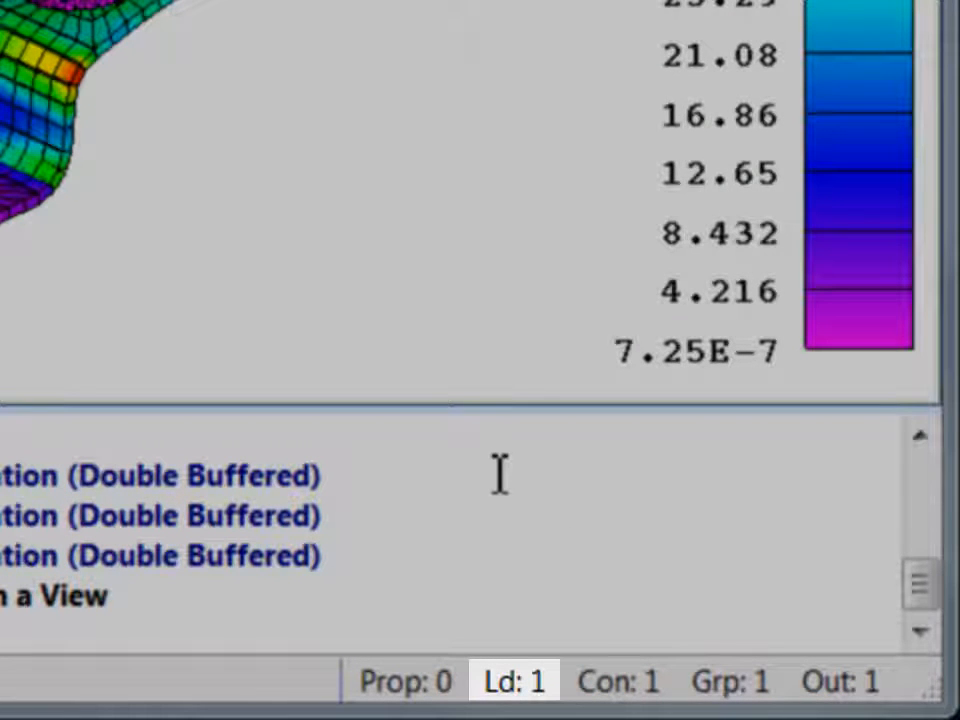
pyautogui.click(617, 681)
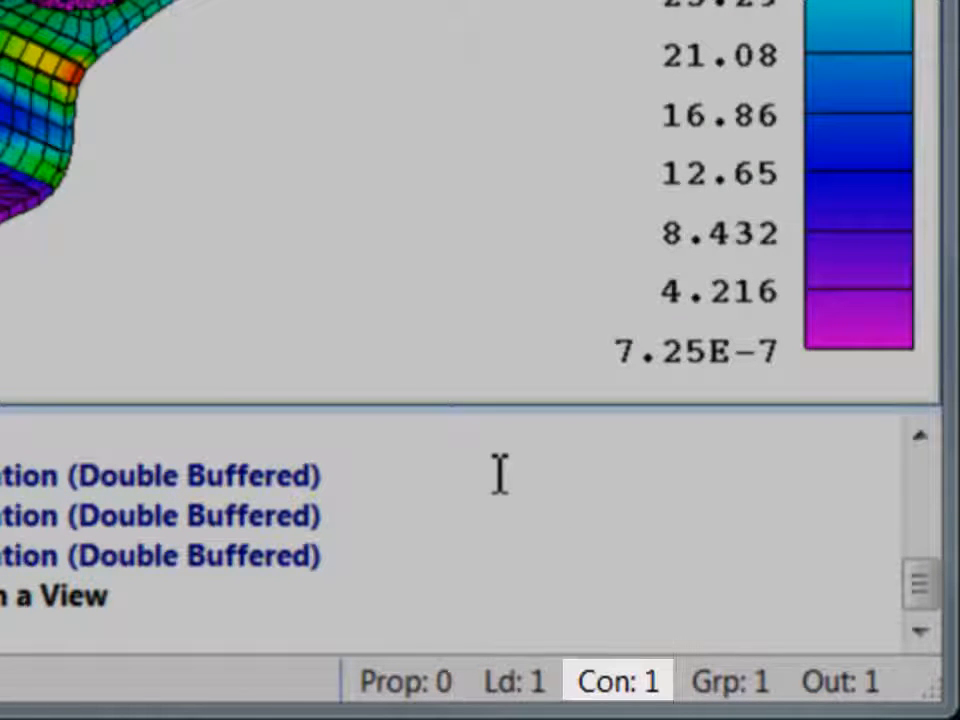
pyautogui.click(729, 681)
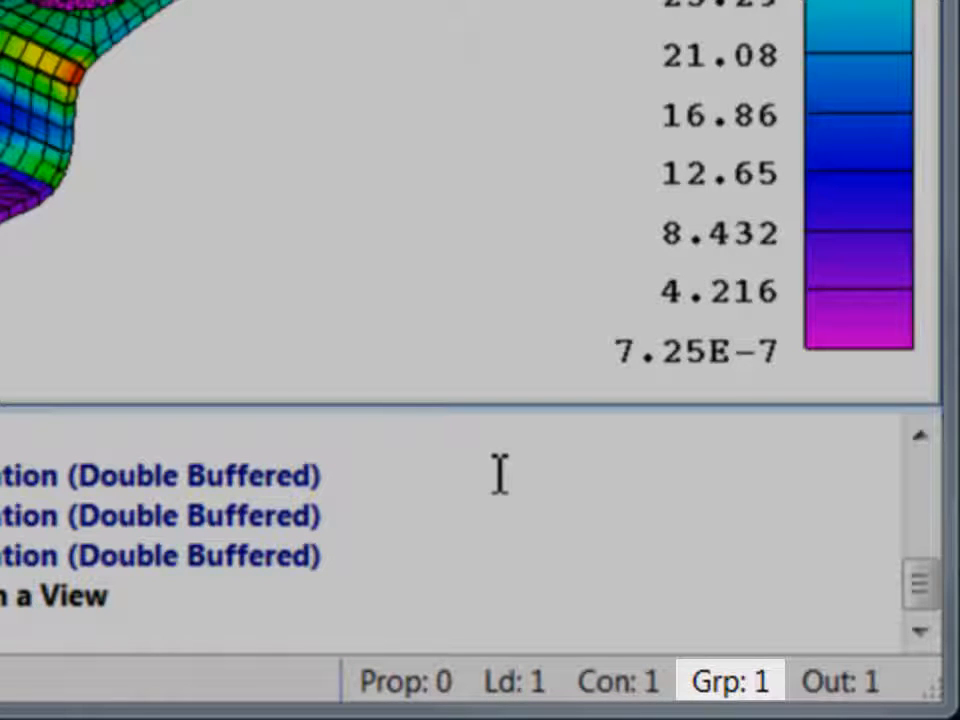
pyautogui.click(840, 681)
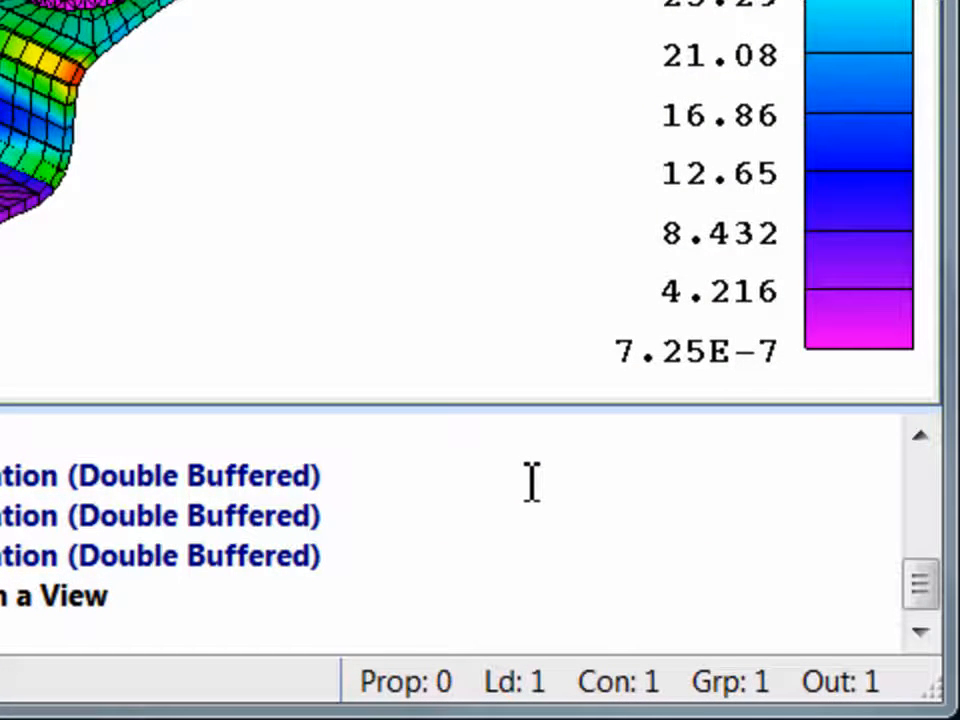
pyautogui.moveTo(730, 681)
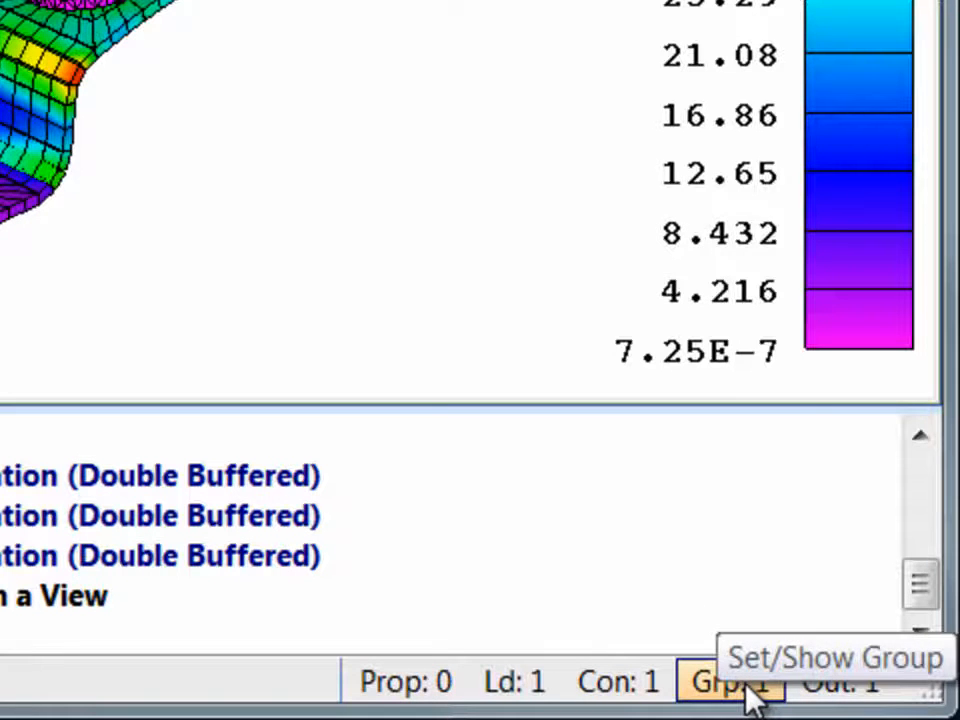
pyautogui.click(729, 681)
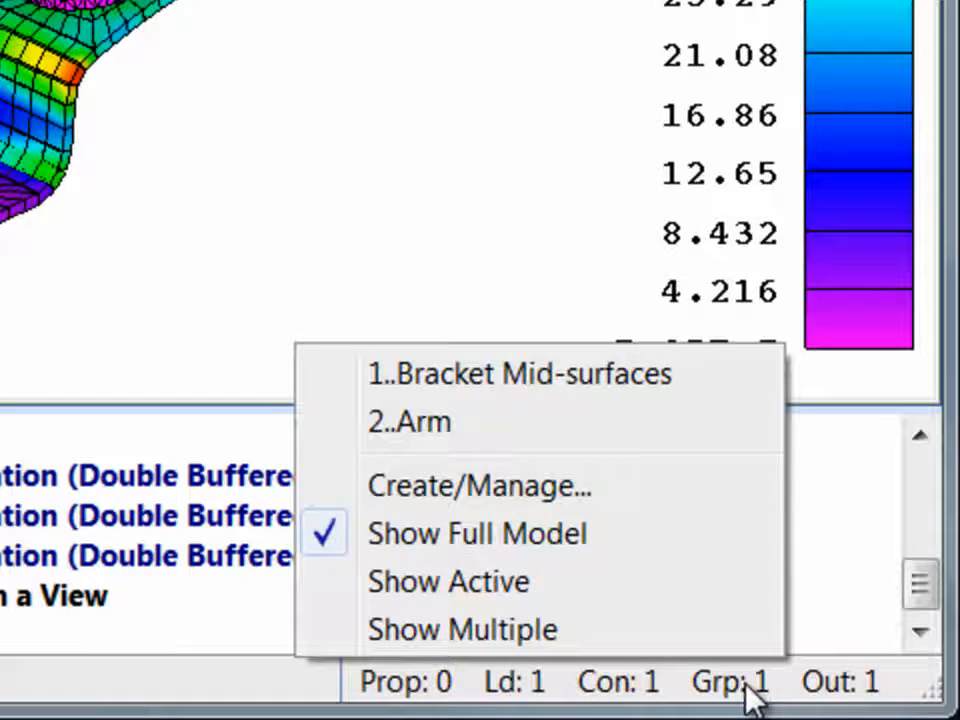
pyautogui.moveTo(870, 580)
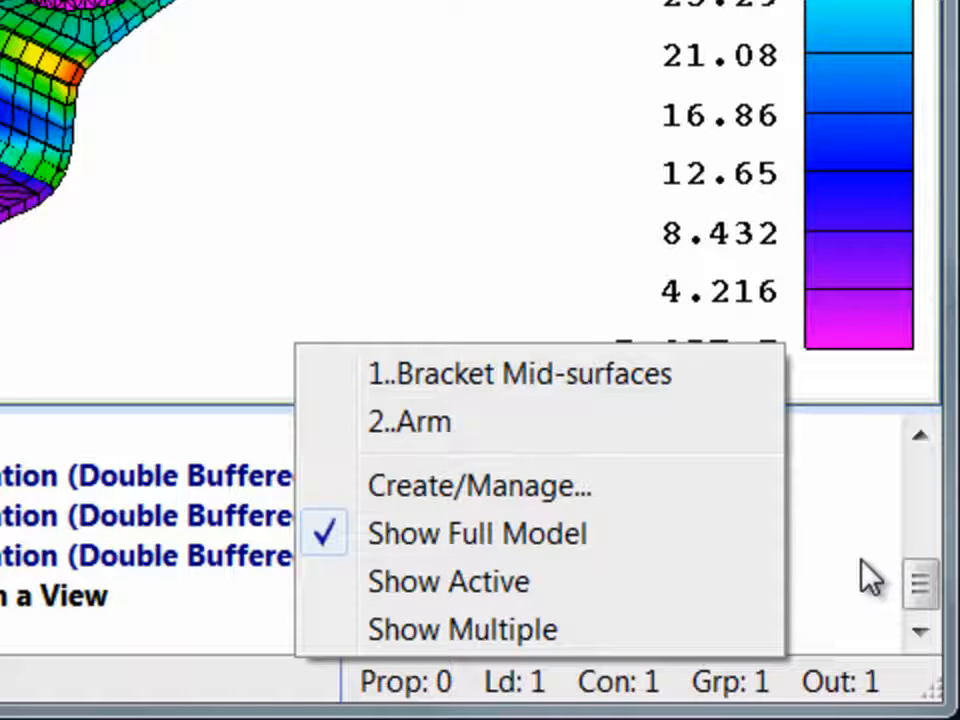
pyautogui.click(478, 533)
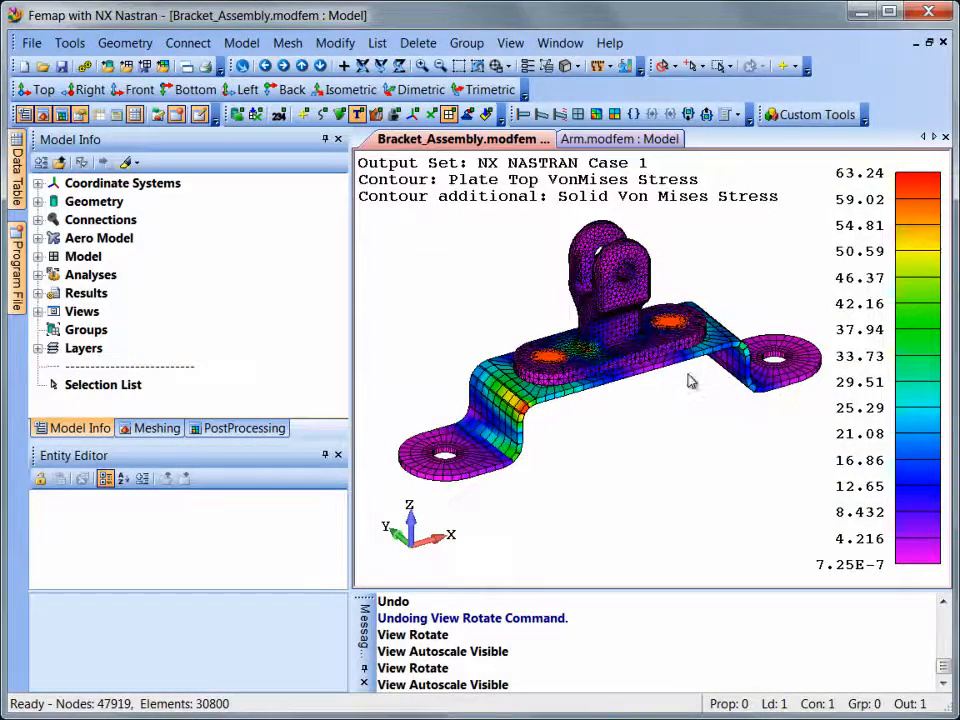
# Undock the side pane into a floating window over the stress plot
pyautogui.moveTo(690, 380); pyautogui.dragTo(655, 395)
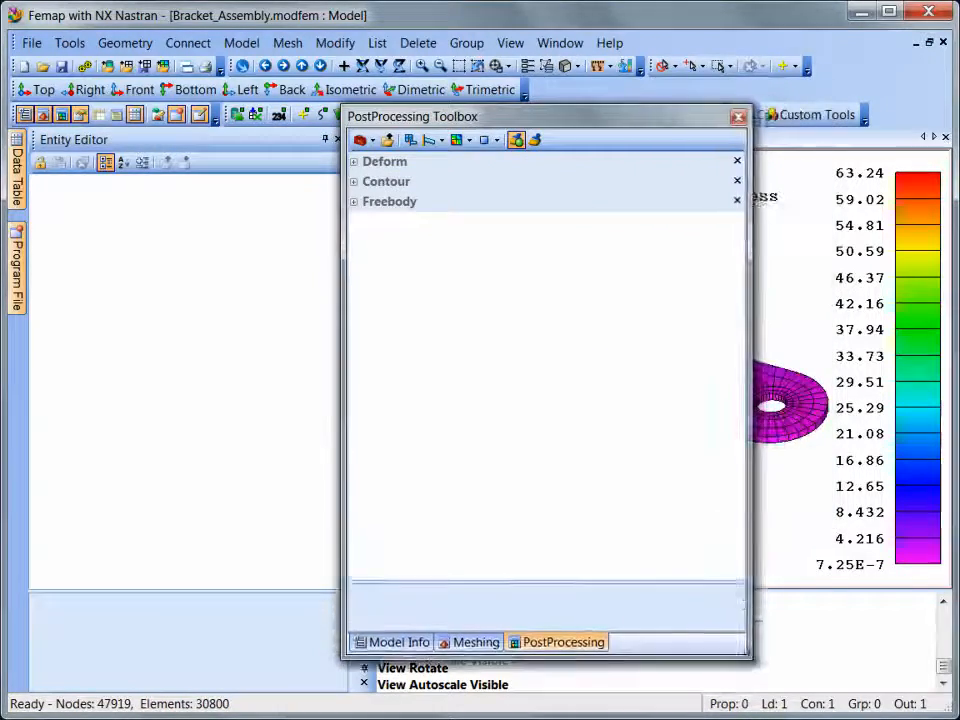
# Expand Contour settings in the PostProcessing Toolbox and re-dock the toolbox
pyautogui.click(353, 181)
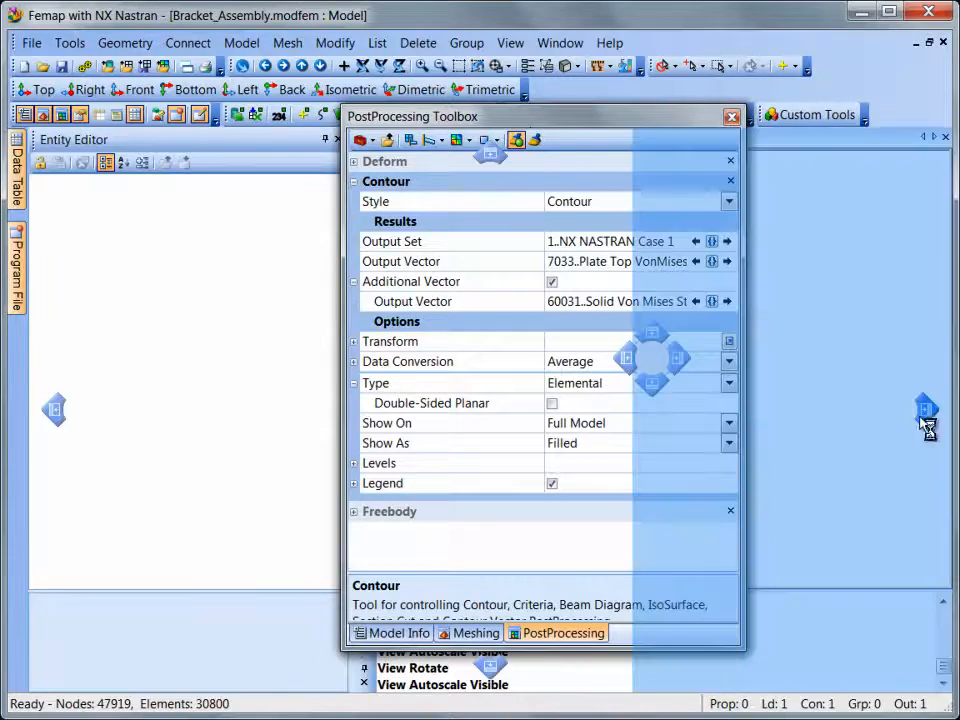
pyautogui.click(731, 116)
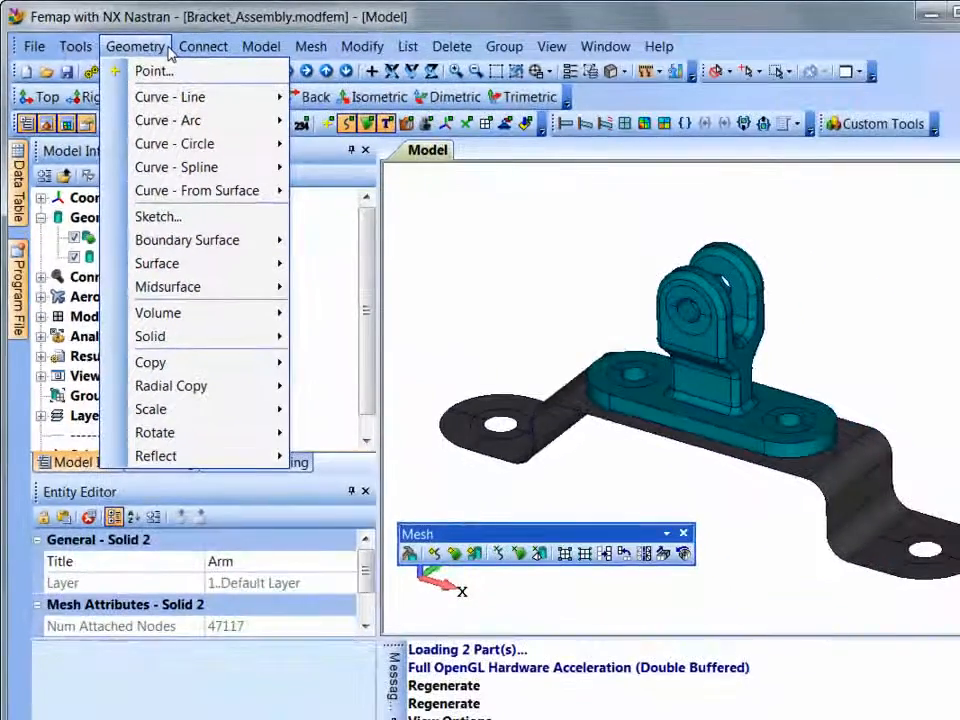
# Browse the Geometry menu, then Mesh Control's Size Along Curve command
pyautogui.click(311, 46)
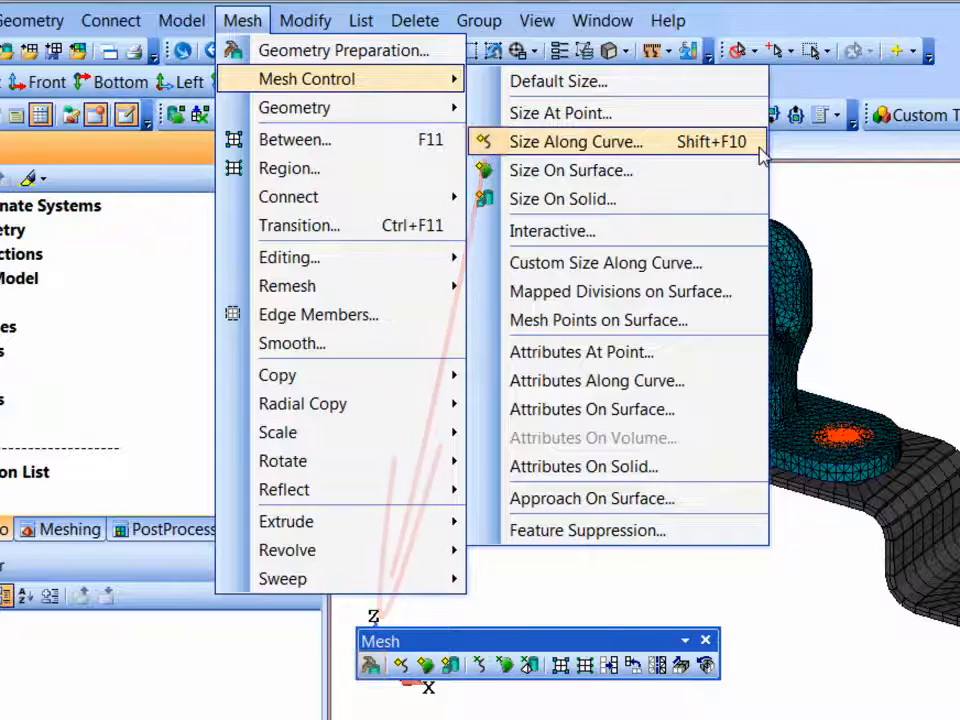
pyautogui.click(570, 170)
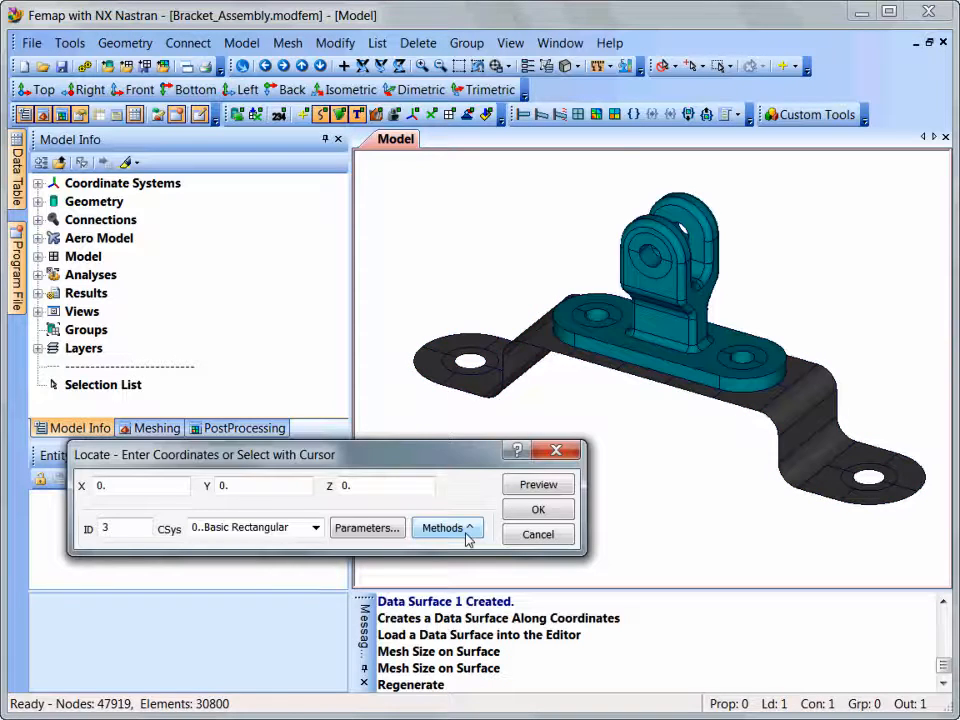
# Show the point locate methods, then the Plane Locate method list
pyautogui.click(448, 527)
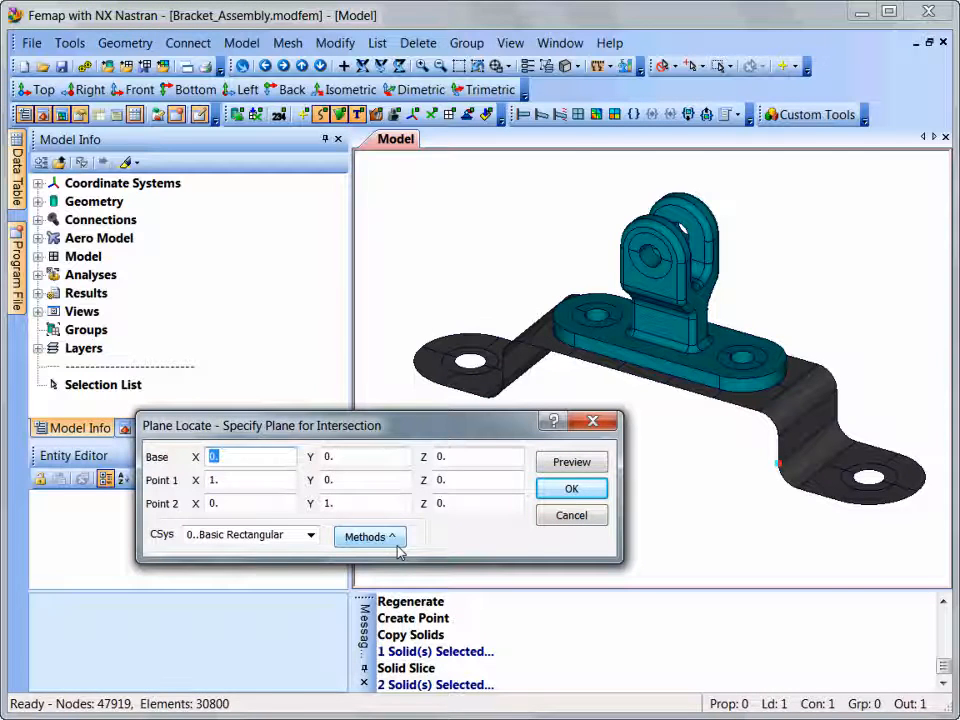
pyautogui.click(369, 537)
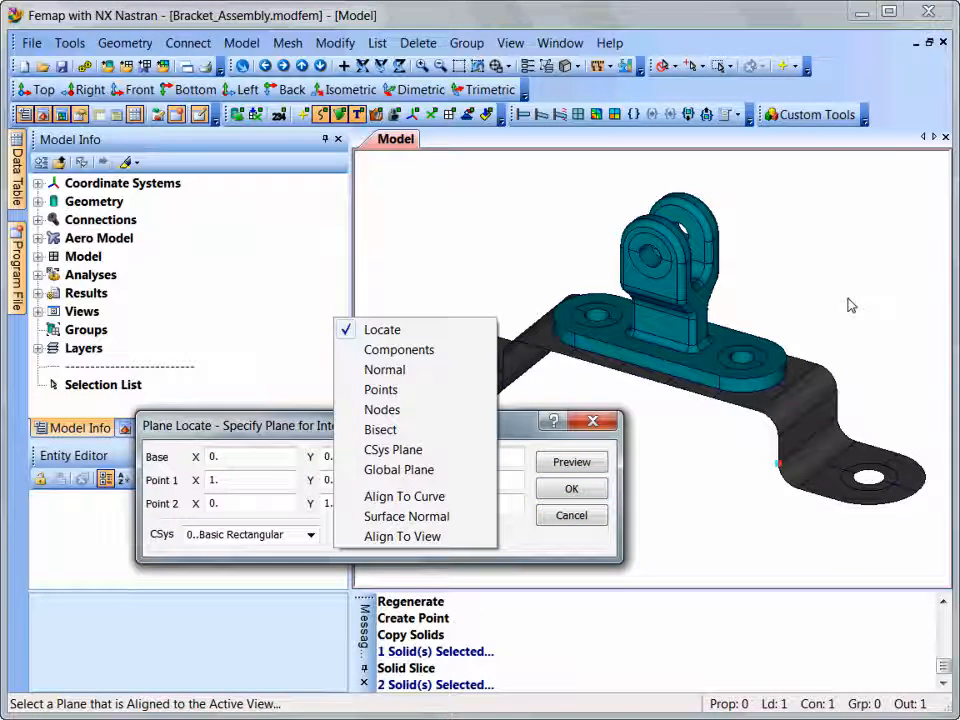